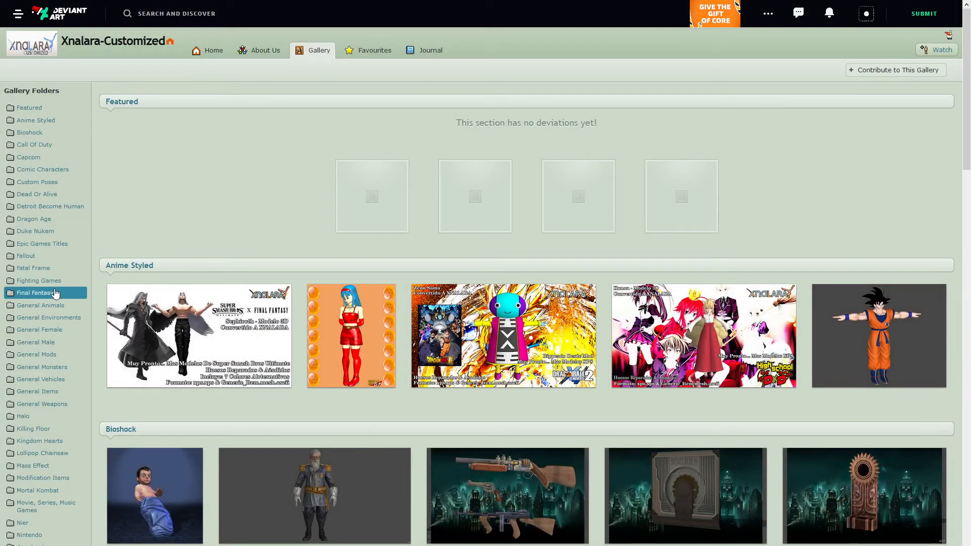
# Step: Browse the Final Fantasy folder of the Xnalara-Customized gallery, scrolling through its model thumbnails
pyautogui.click(38, 292)
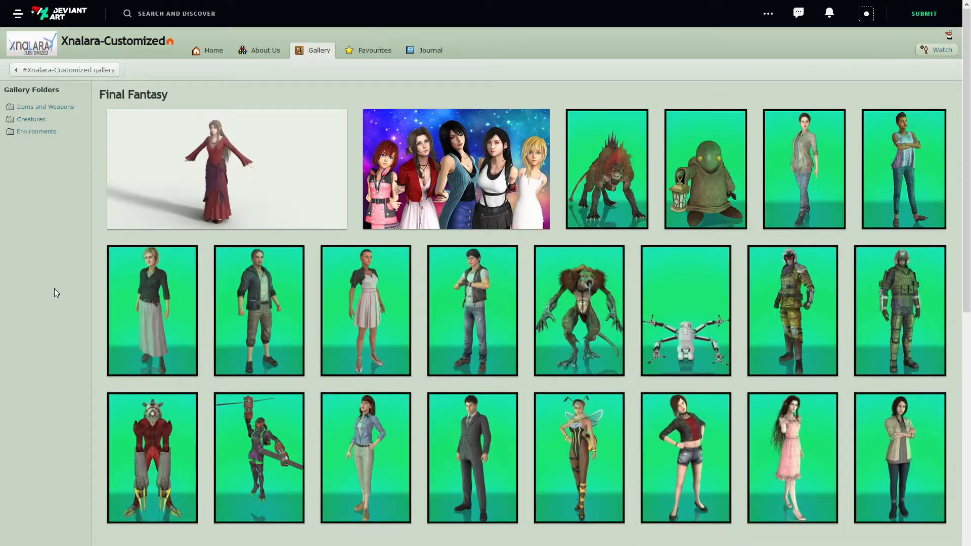
pyautogui.scroll(-3)
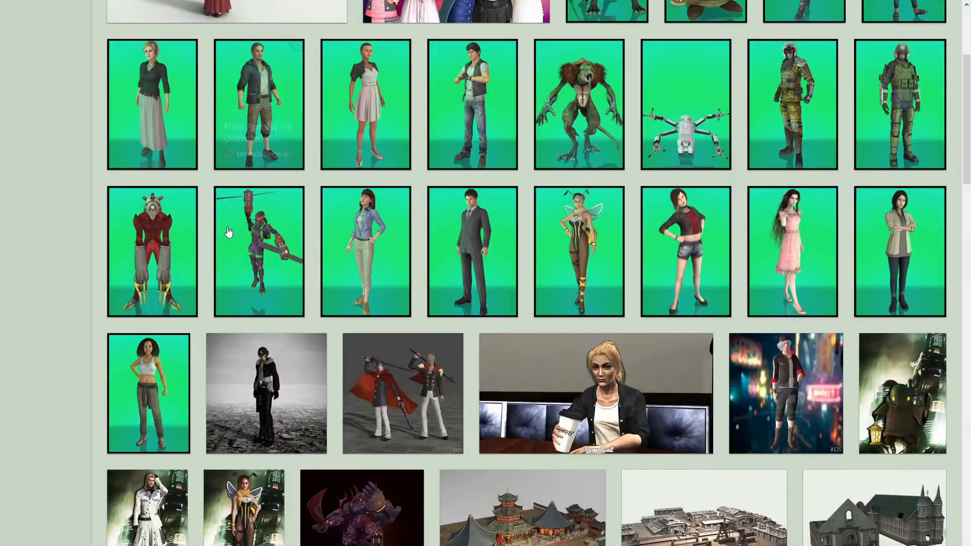
pyautogui.scroll(-3)
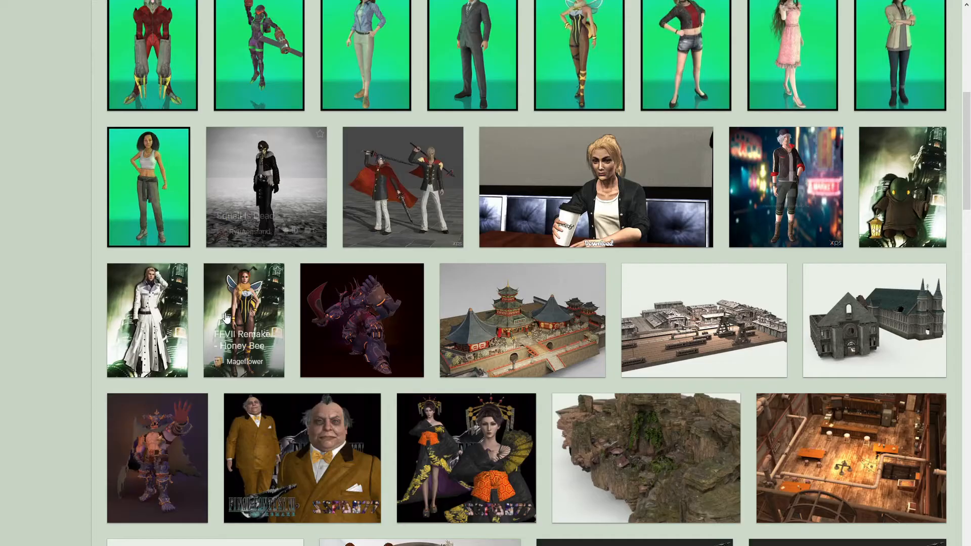
pyautogui.moveTo(446, 437)
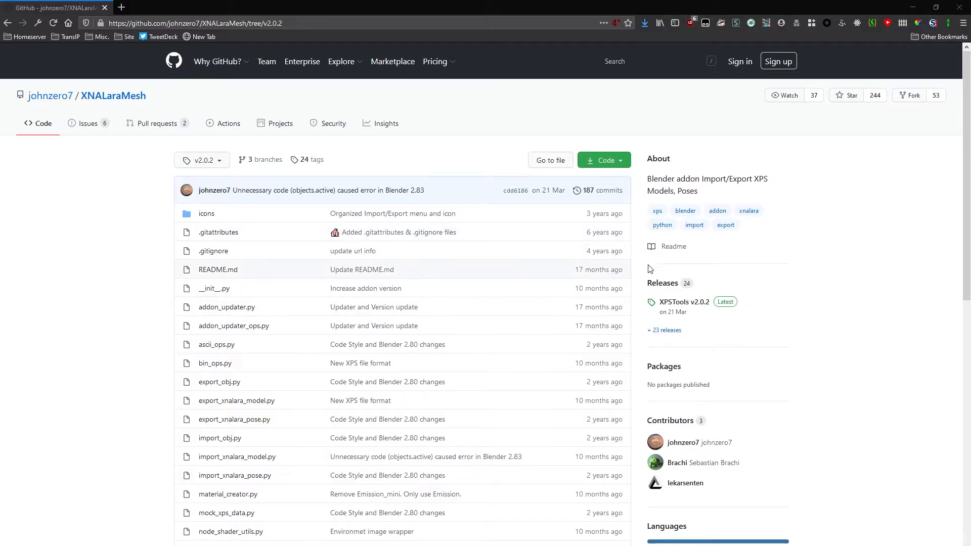
# Step: View the XNALaraMesh releases list showing XPSTools v2.0.2 and its downloadable assets
pyautogui.click(662, 283)
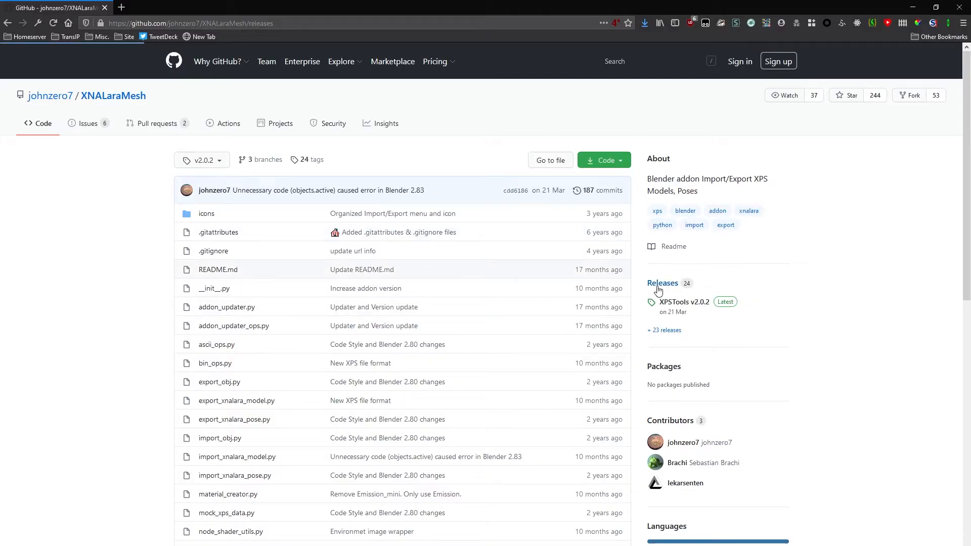
pyautogui.click(661, 283)
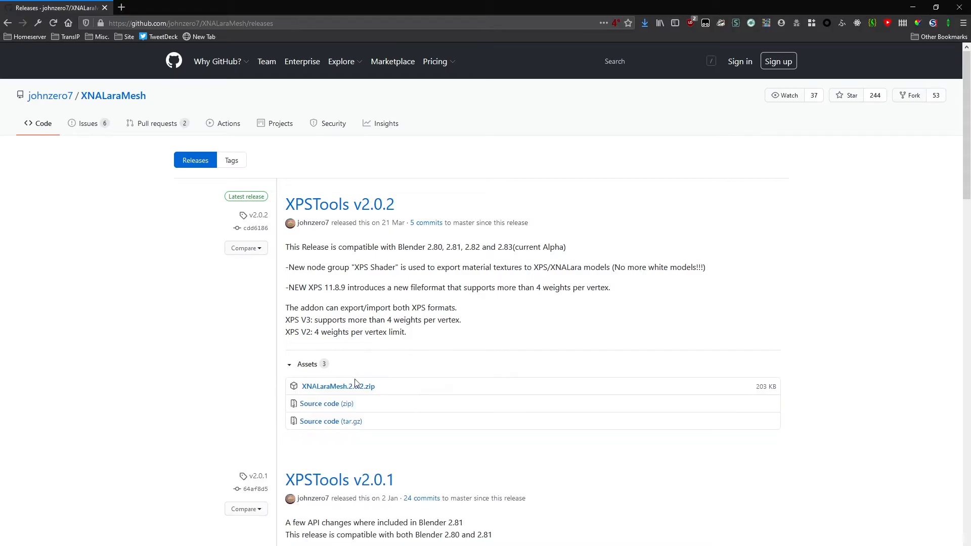
pyautogui.moveTo(337, 386)
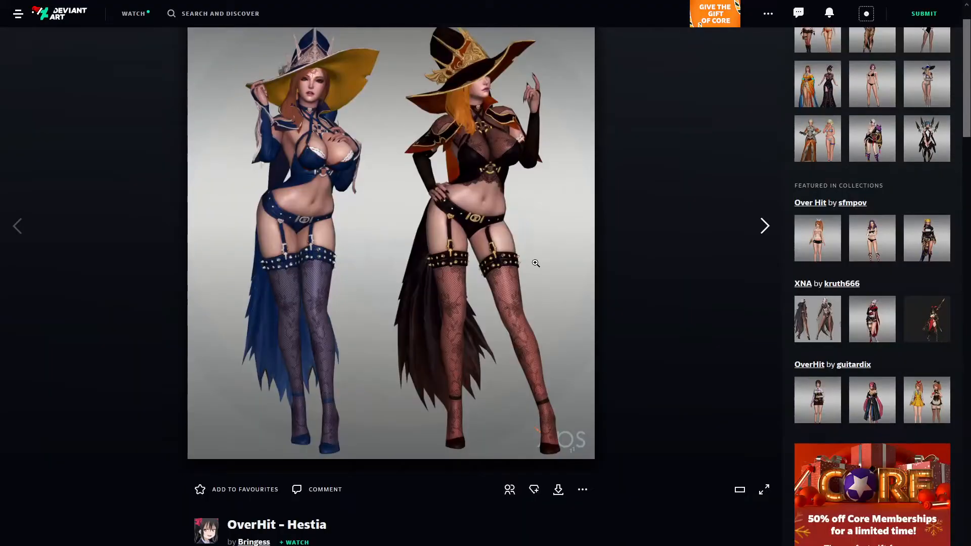
# Step: Review the OverHit - Hestia deviation page, then enter a downloaded Hestia model folder
pyautogui.scroll(-3)
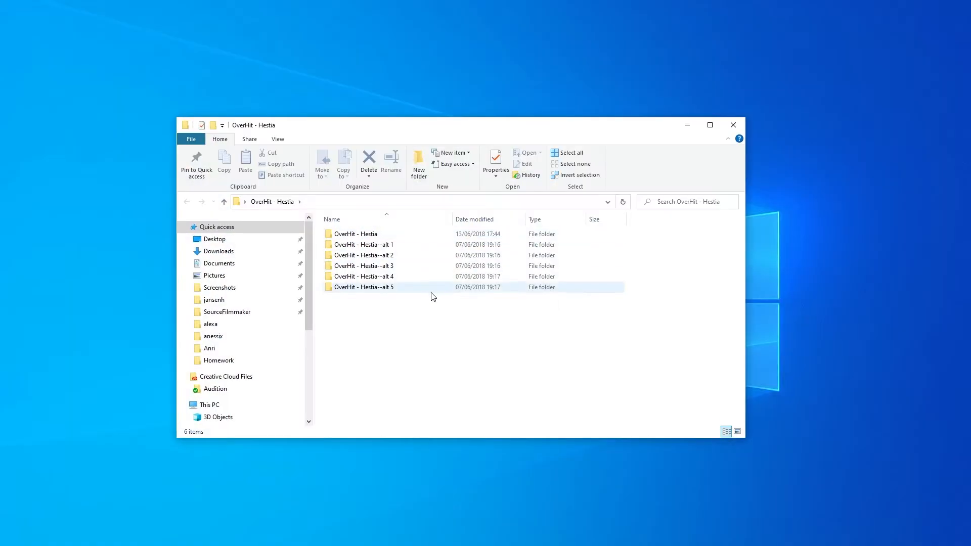
pyautogui.doubleClick(356, 233)
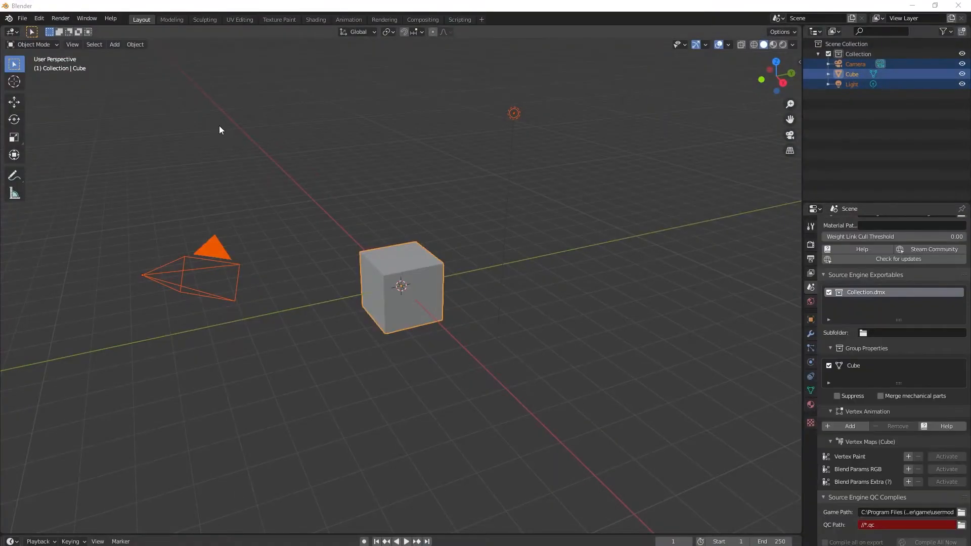
# Step: Import the Hestia xps.xps model via File > Import > XNALara/XPS Model
pyautogui.click(21, 18)
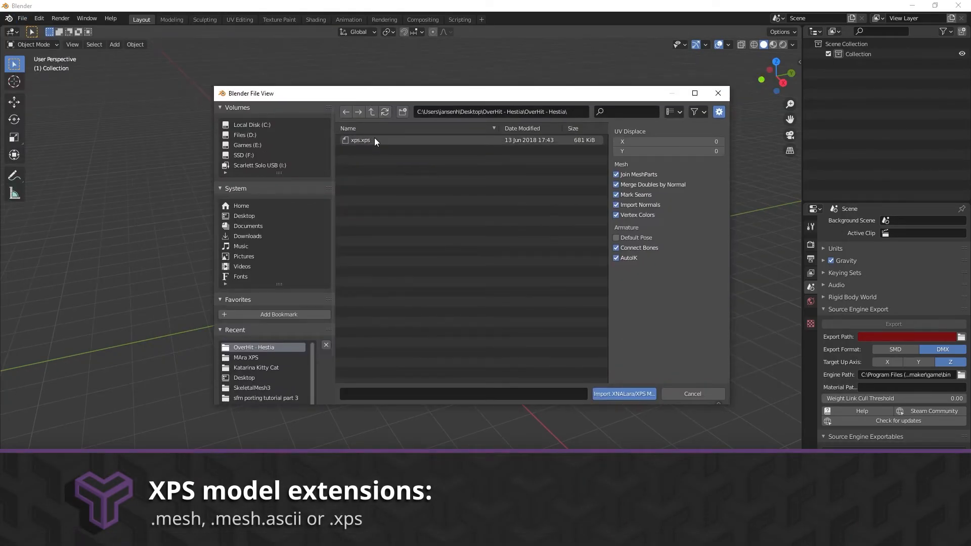
pyautogui.click(623, 393)
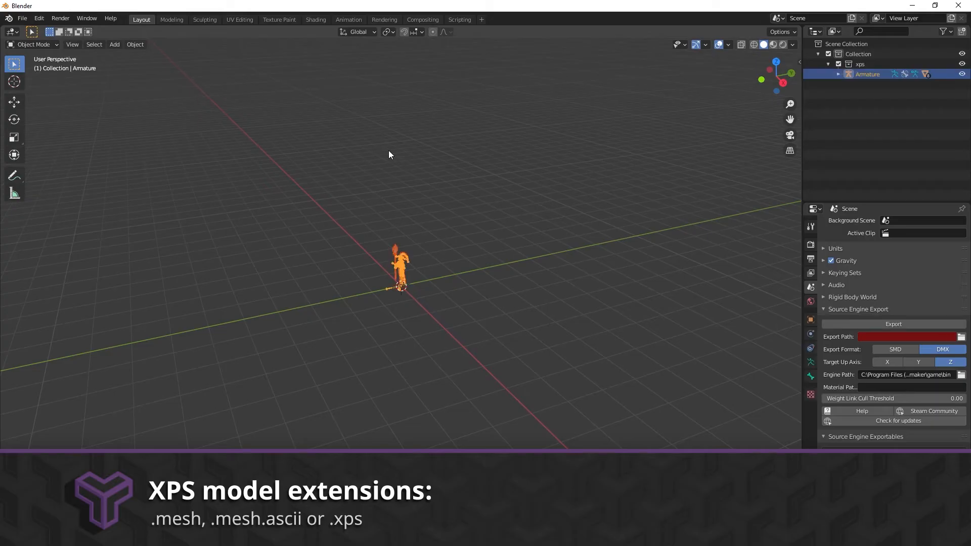